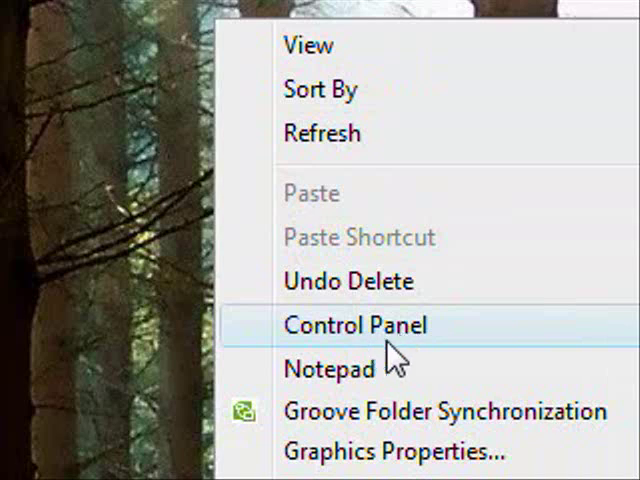
mouse_move(184, 264)
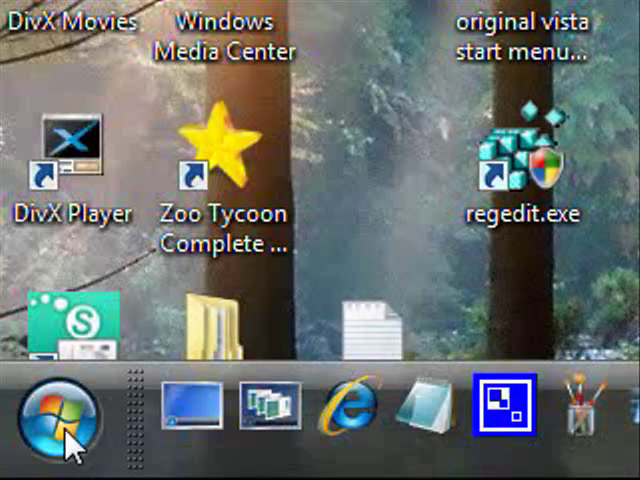
- Launch Registry Editor by searching 'regedit' from the Start menu
click(38, 410)
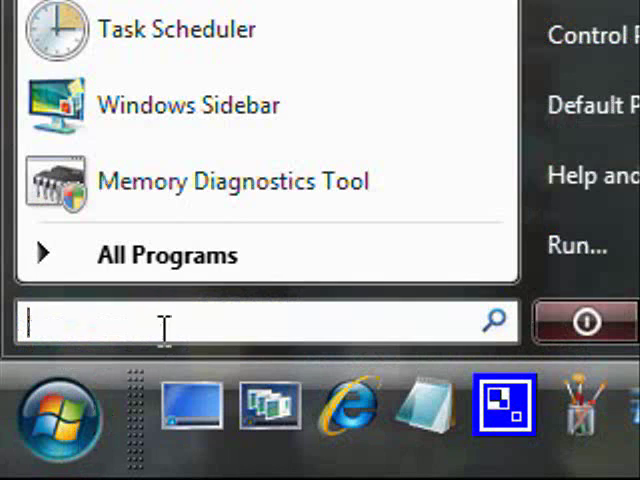
text(n)
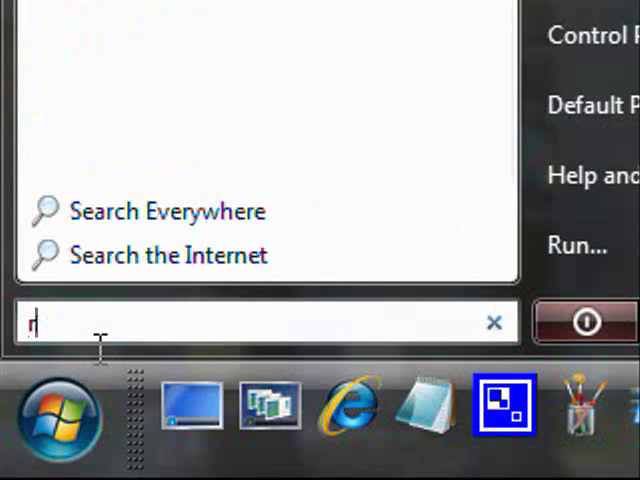
text(eged)
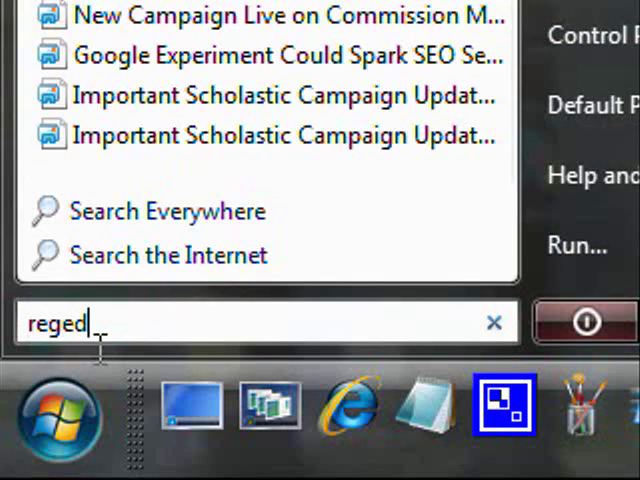
text(it)
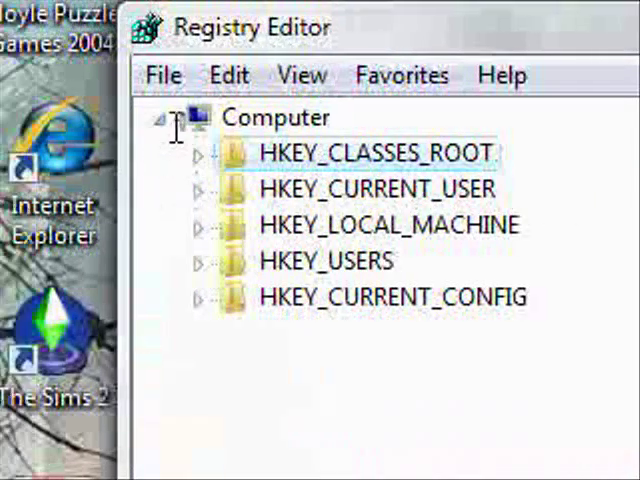
- Expand HKEY_CLASSES_ROOT and scroll its subkeys down to the Directory key
click(172, 118)
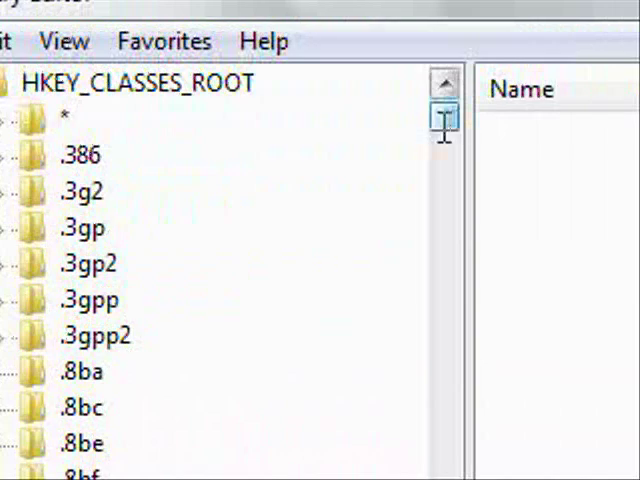
scroll(down, 3)
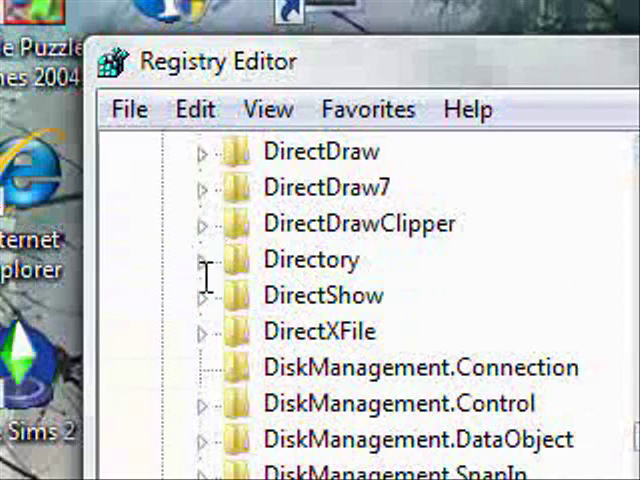
- Expand Directory\Background, inspect the Control Panel command key, and select the shell key
click(208, 260)
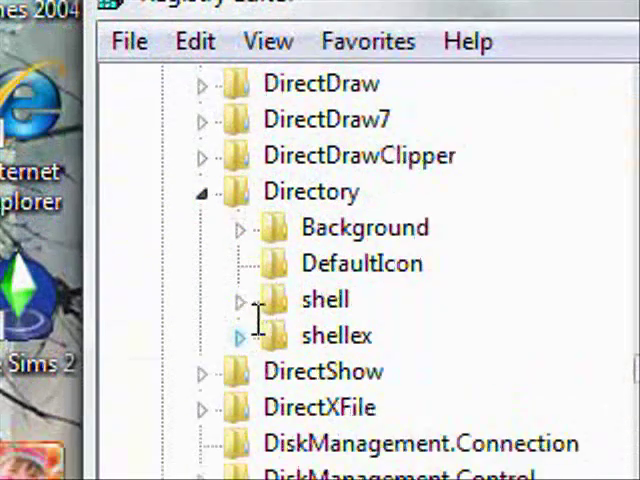
click(244, 228)
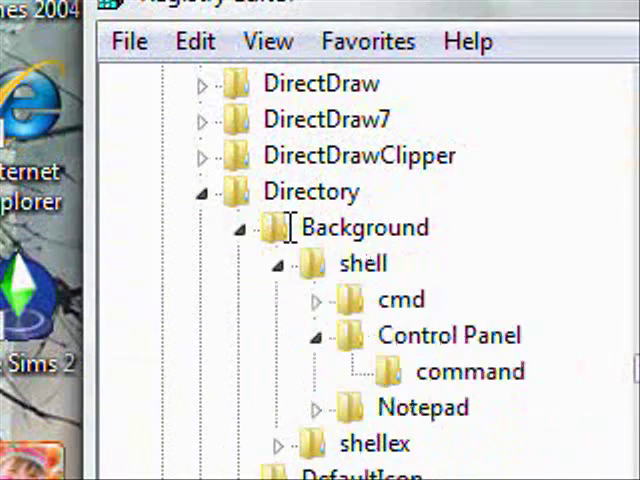
click(288, 264)
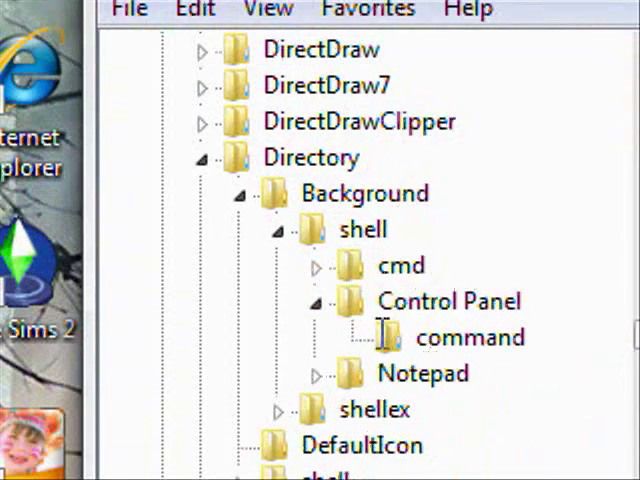
click(320, 300)
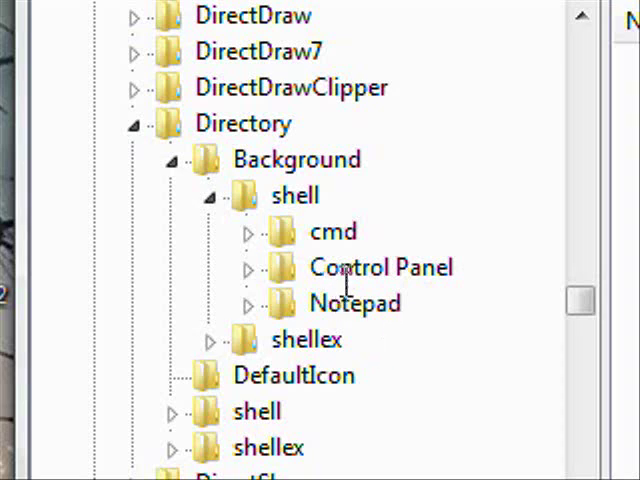
click(378, 268)
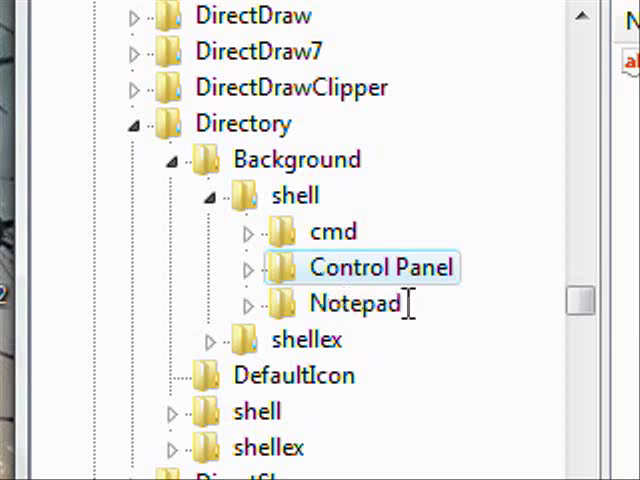
mouse_move(396, 316)
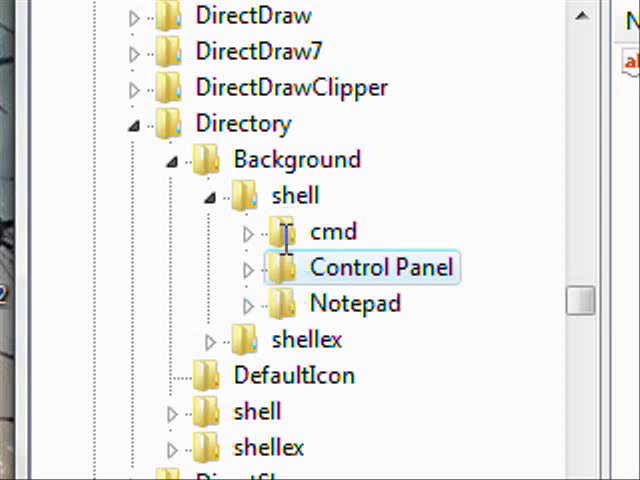
mouse_move(292, 192)
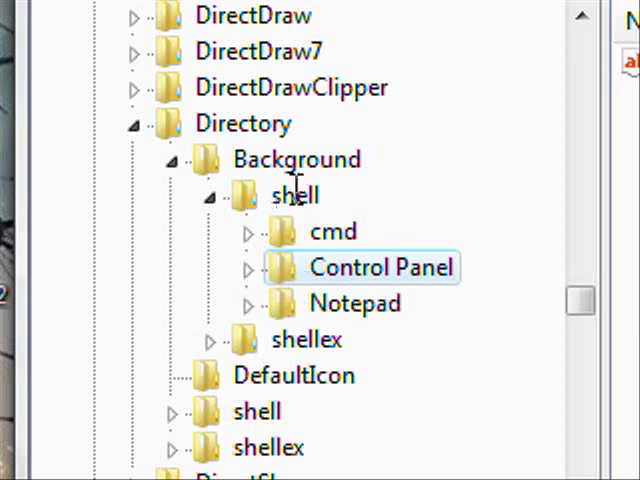
click(296, 196)
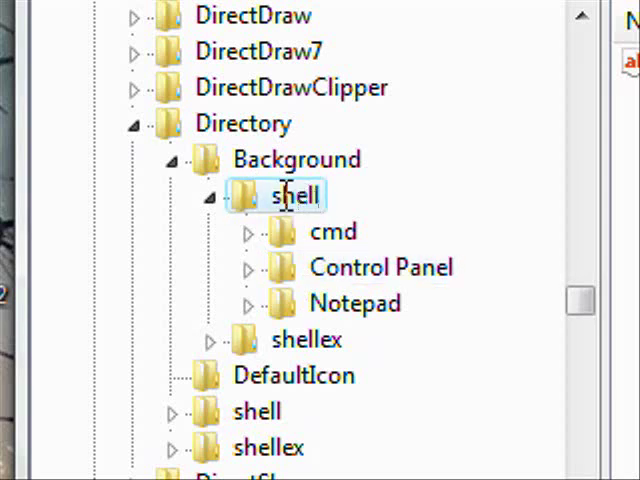
- Create a new key named 'paint' under Directory\Background\shell
right_click(288, 196)
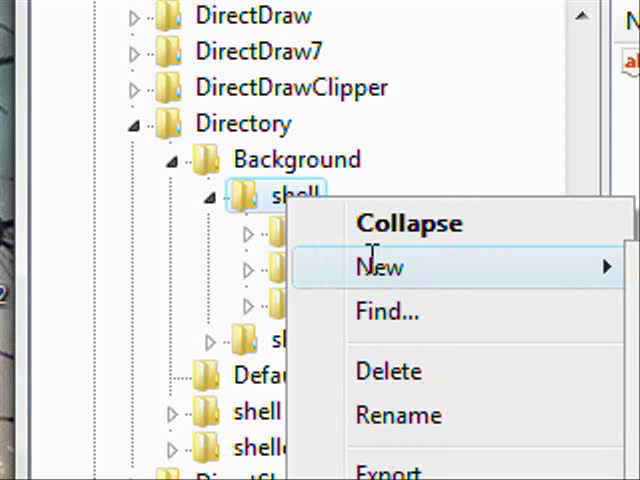
mouse_move(378, 266)
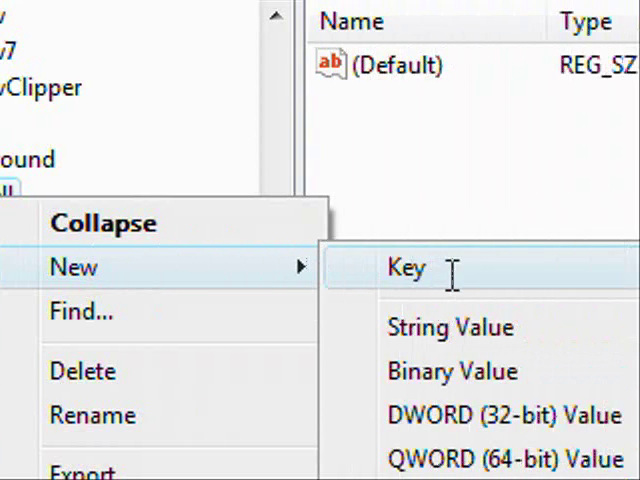
click(404, 268)
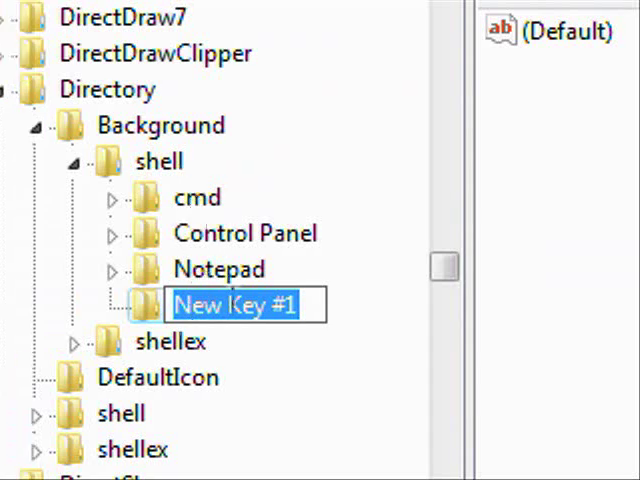
text(paint)
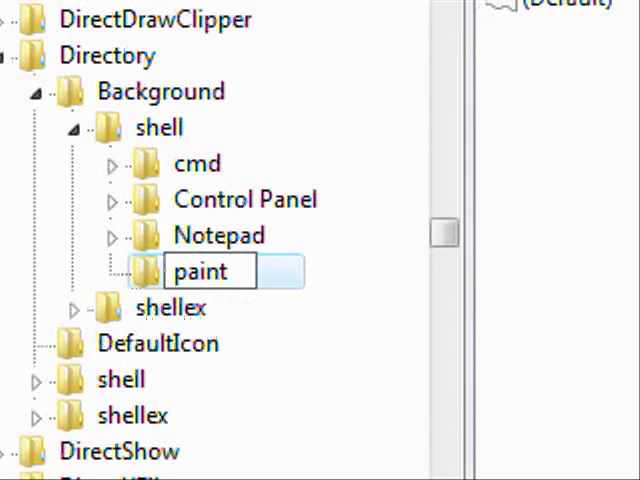
scroll(down, 3)
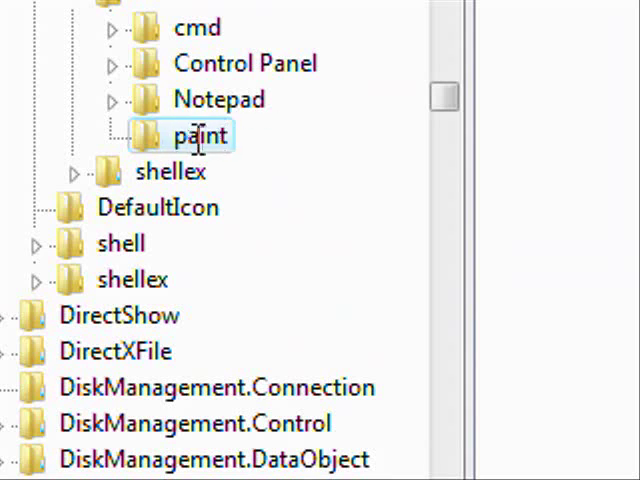
- Create a subkey named 'command' under the new paint key
right_click(200, 136)
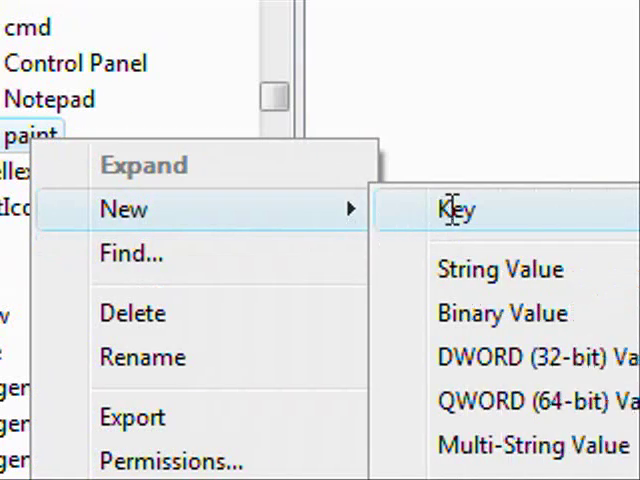
click(456, 208)
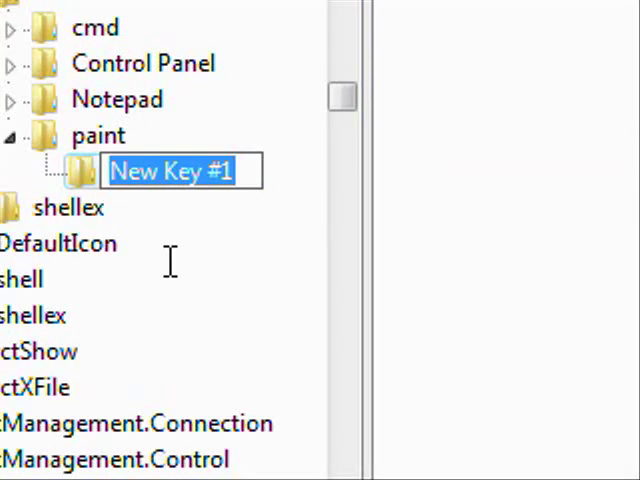
text(comman)
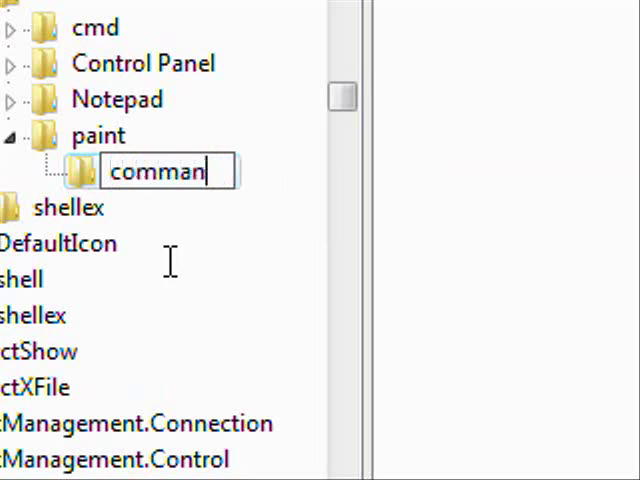
text(d)
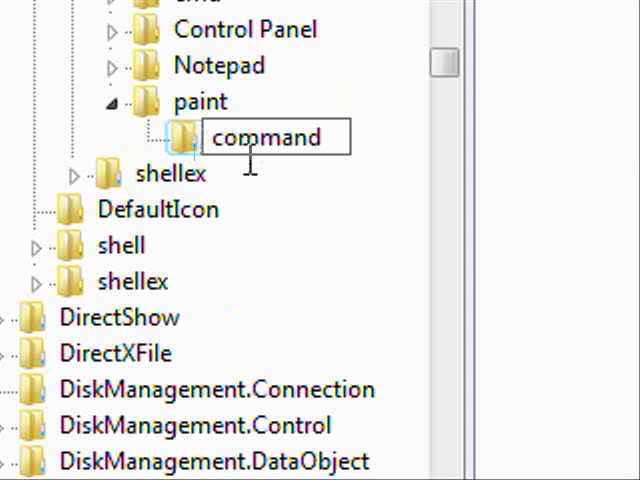
click(268, 136)
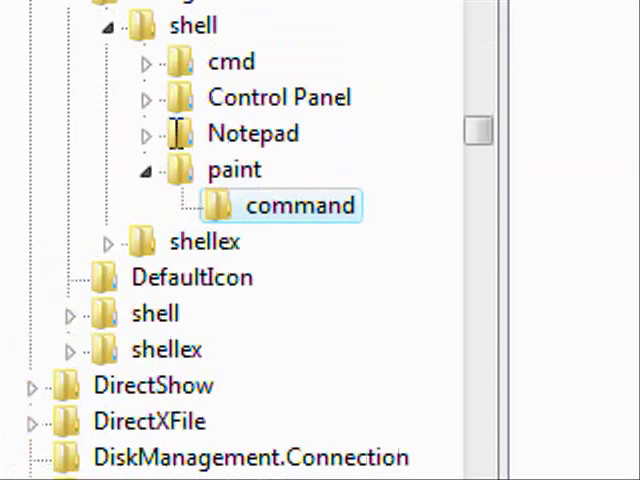
- Check that Notepad\command's default value is notepad.exe and confirm it
click(148, 132)
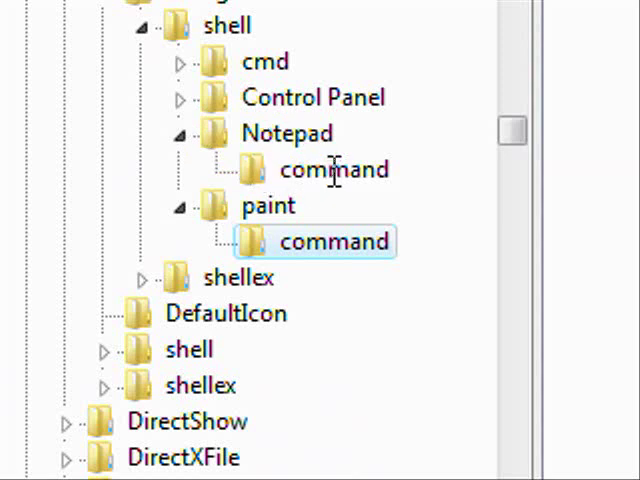
click(334, 168)
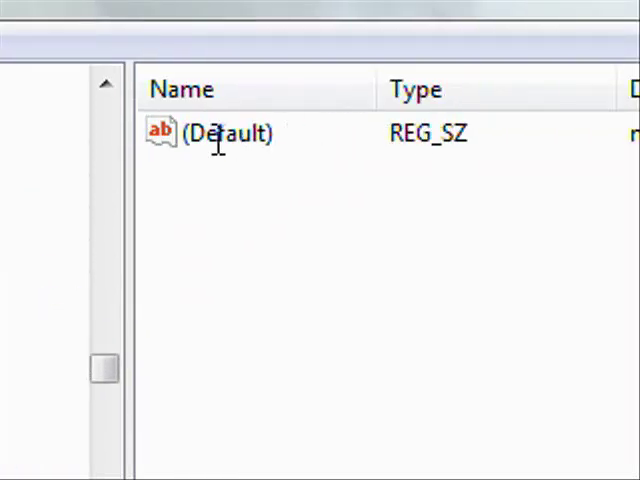
double_click(224, 132)
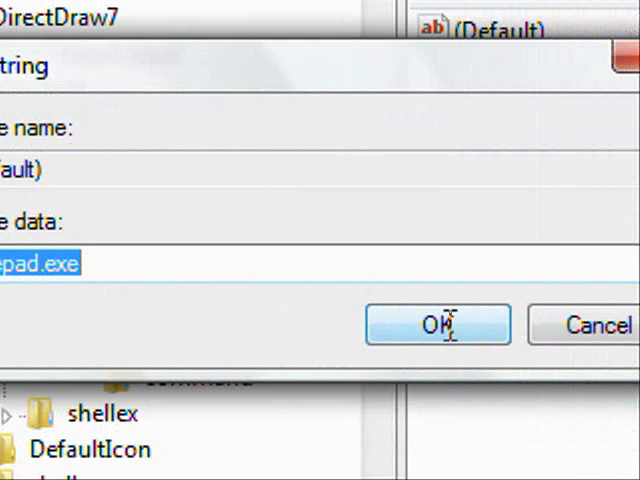
click(436, 324)
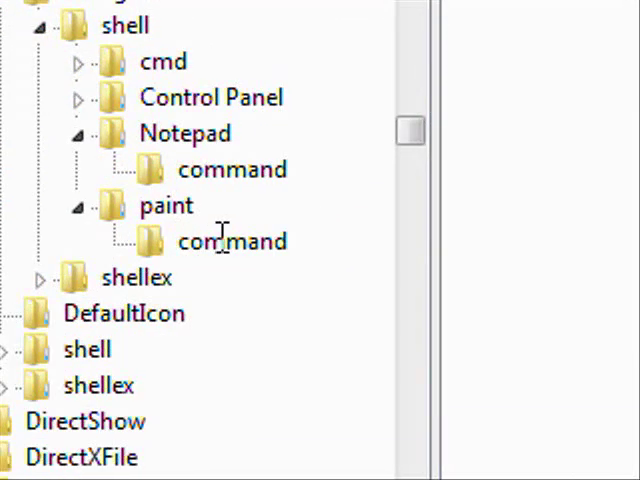
- Set paint\command's default value to mspaint.exe
click(228, 240)
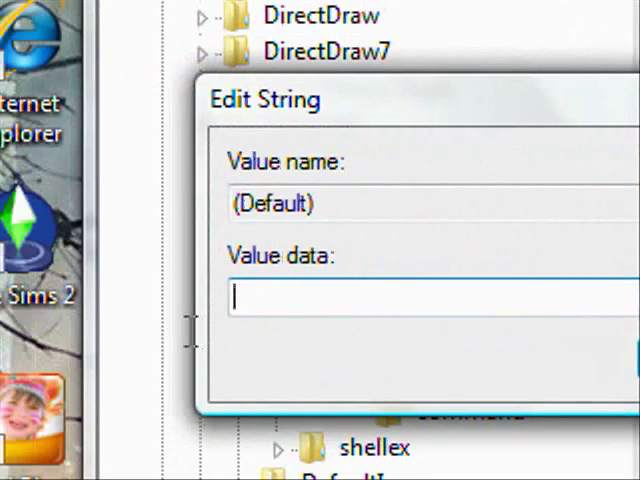
text(m)
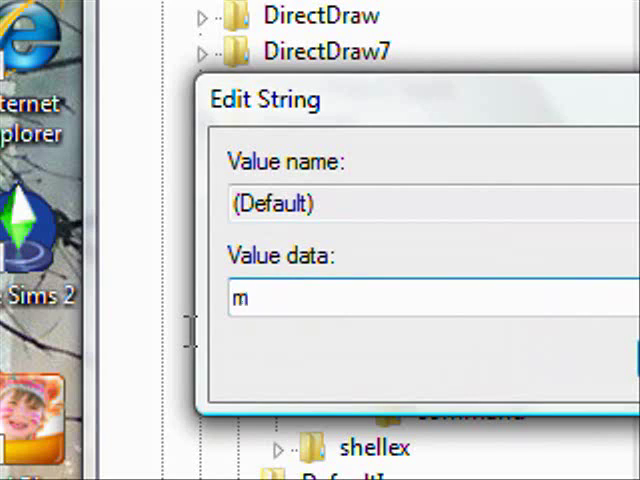
text(spain)
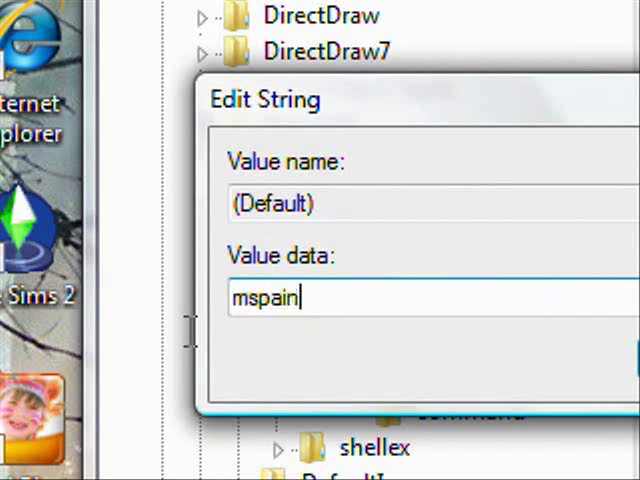
text(t.e)
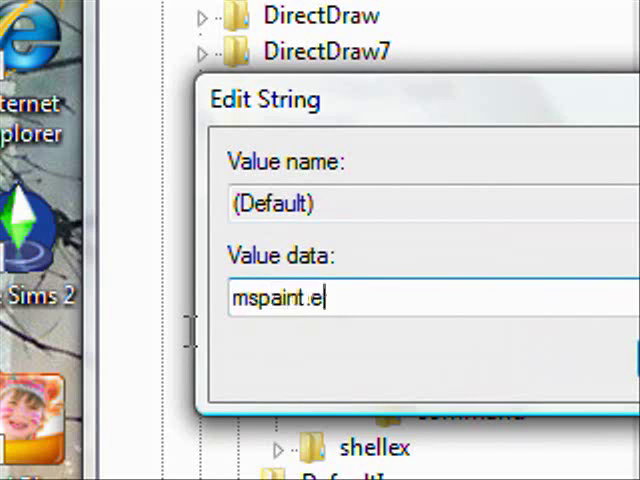
text(xe)
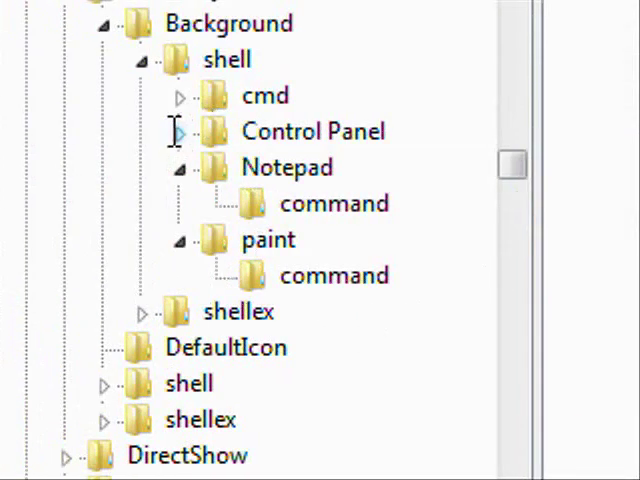
- Confirm Control Panel\command's default value rundll32.exe shell32.dll,Control_RunDLL
click(178, 132)
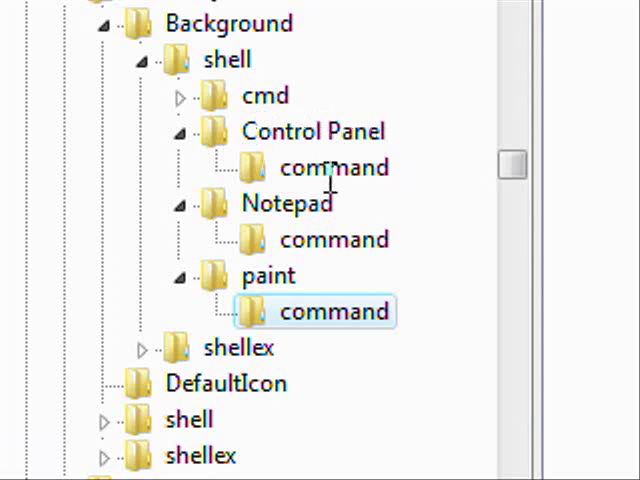
mouse_move(368, 168)
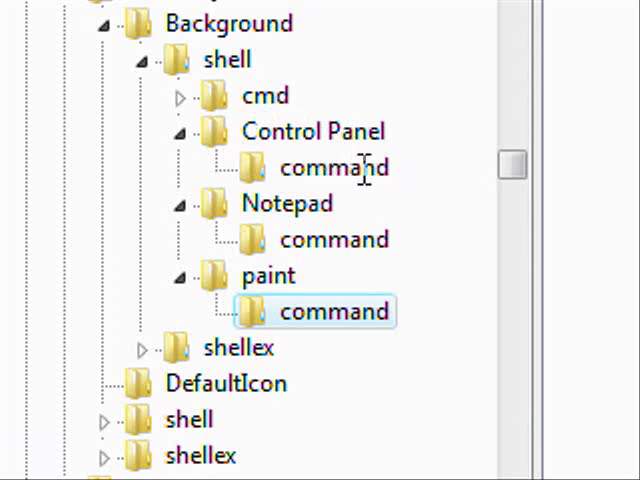
click(340, 312)
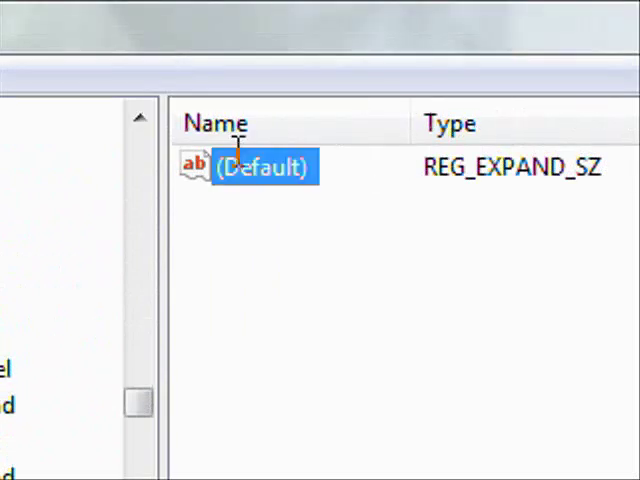
double_click(256, 166)
text(rundll32.exe shell32.dll,Control_RunDLL)
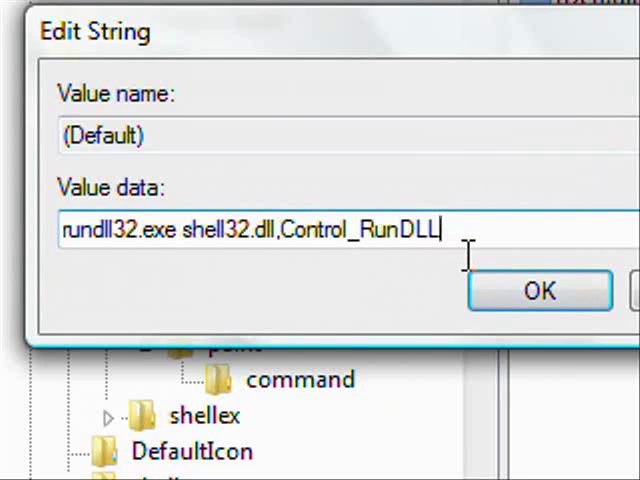
mouse_move(382, 304)
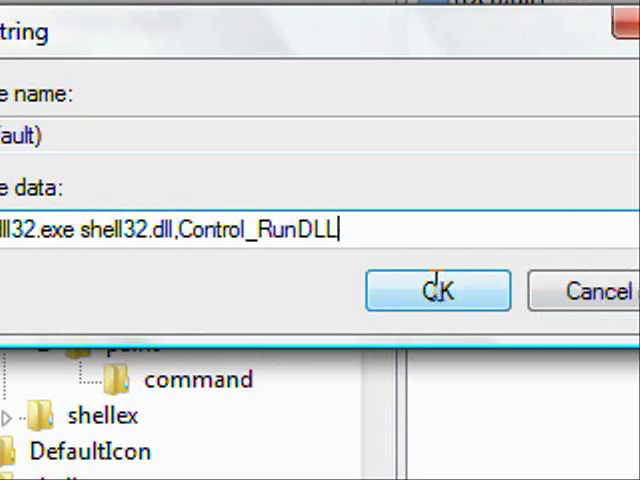
click(438, 290)
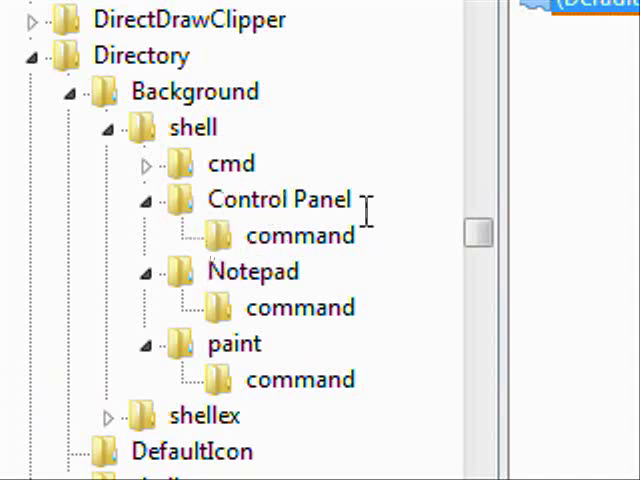
click(176, 200)
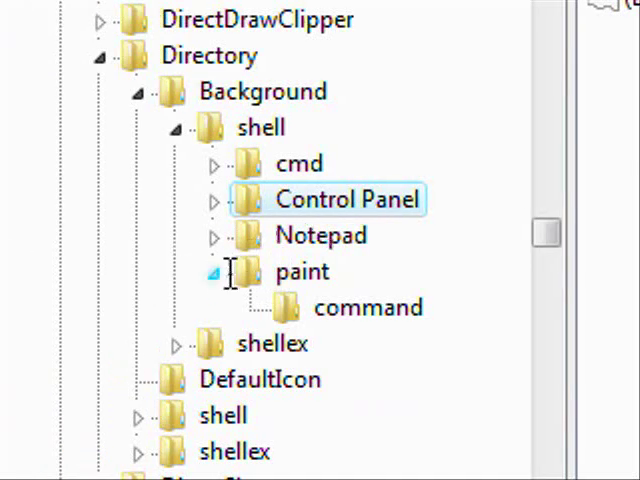
click(216, 272)
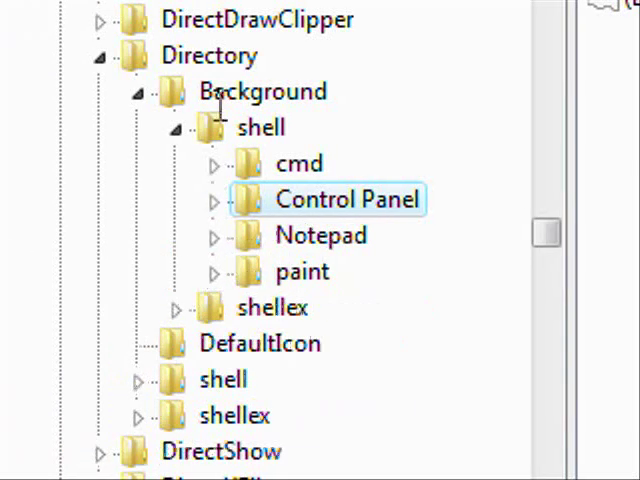
right_click(258, 158)
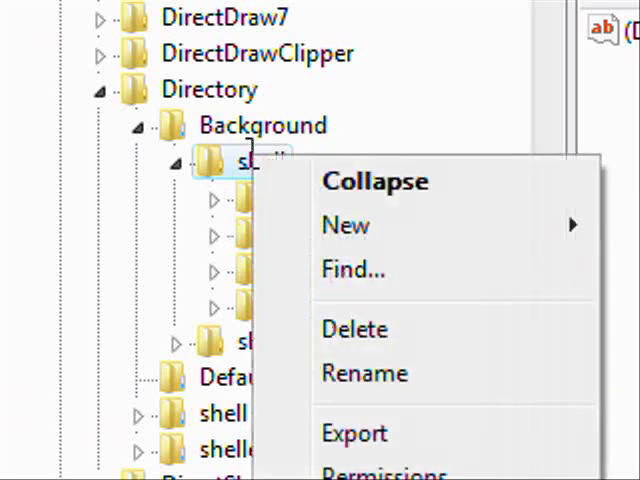
click(344, 224)
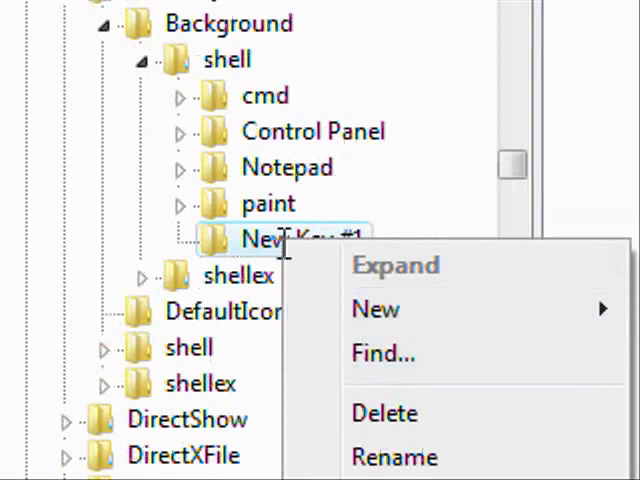
click(384, 412)
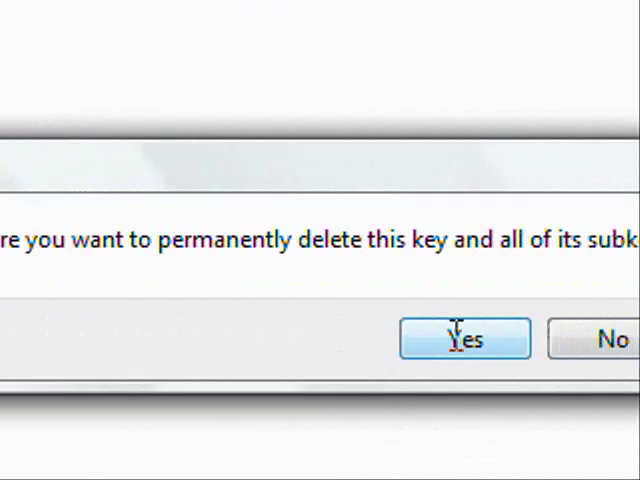
click(464, 338)
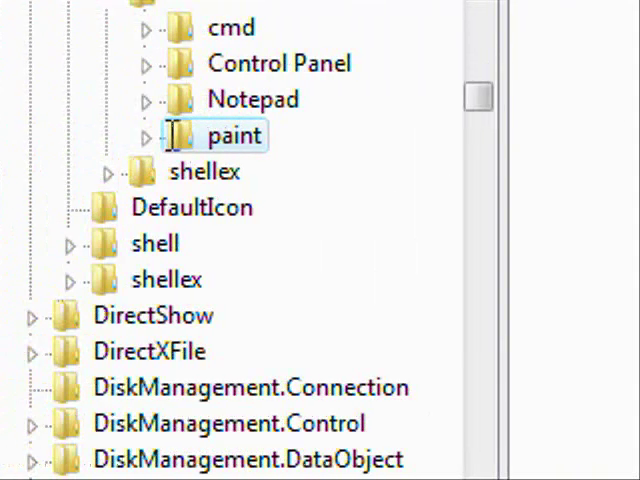
- Expand the paint key and select its command subkey to verify it
click(148, 136)
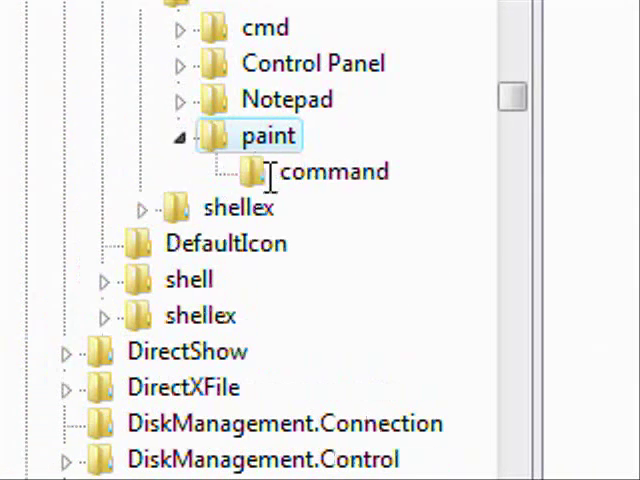
click(336, 172)
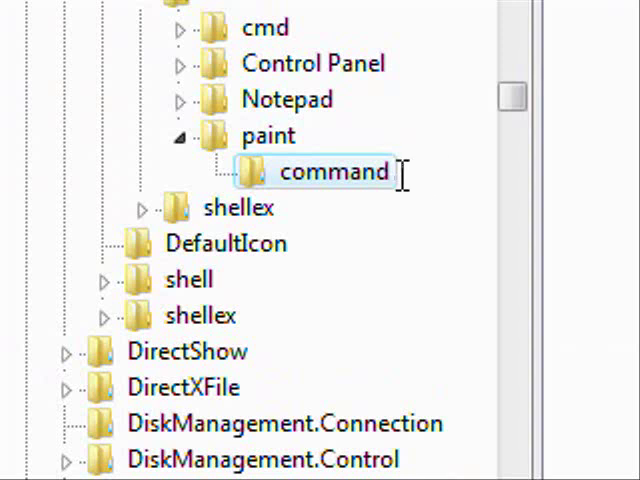
mouse_move(422, 176)
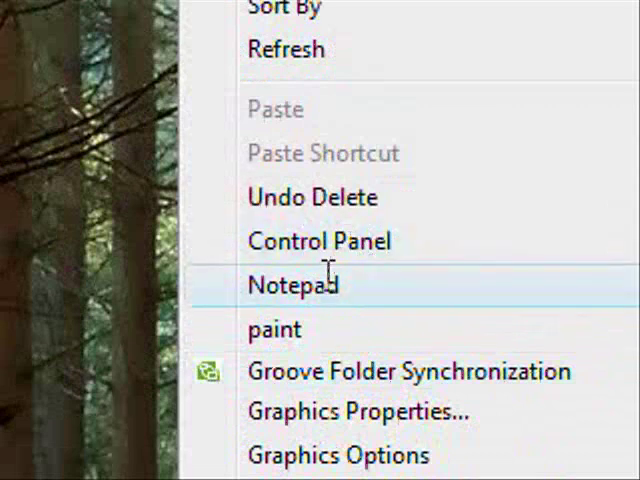
mouse_move(274, 330)
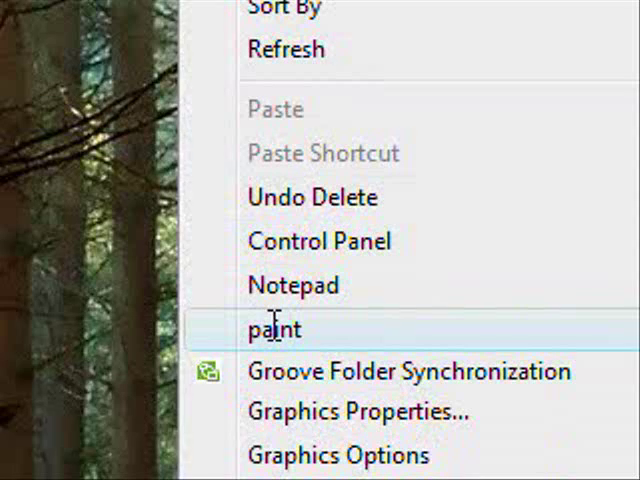
- Launch Paint from the new paint entry in the desktop right-click menu
click(276, 328)
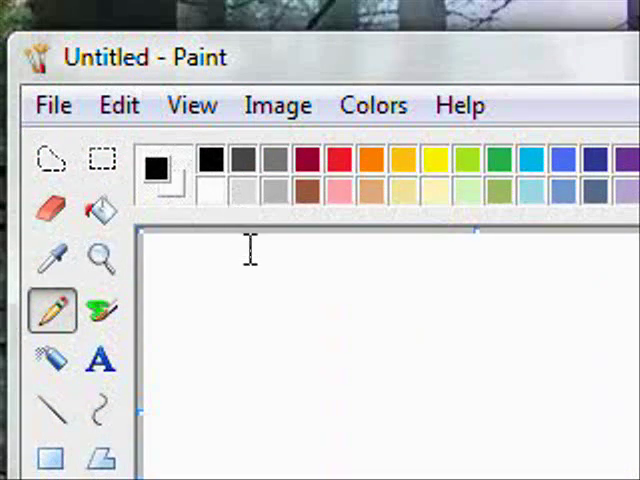
mouse_move(266, 304)
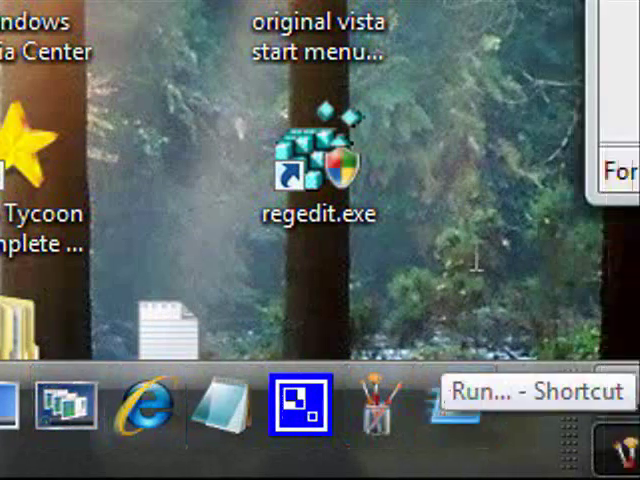
click(290, 404)
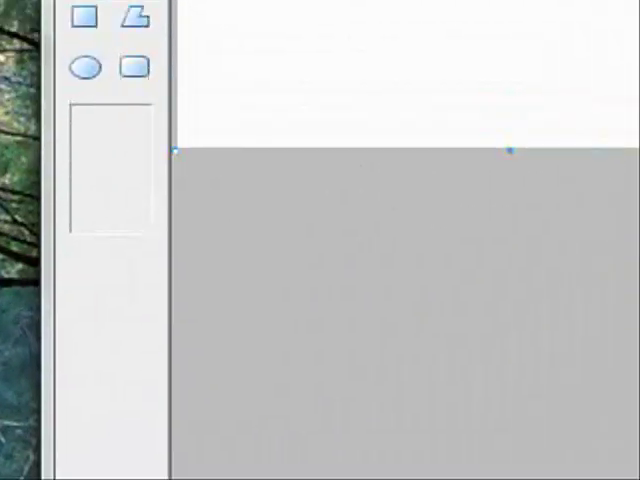